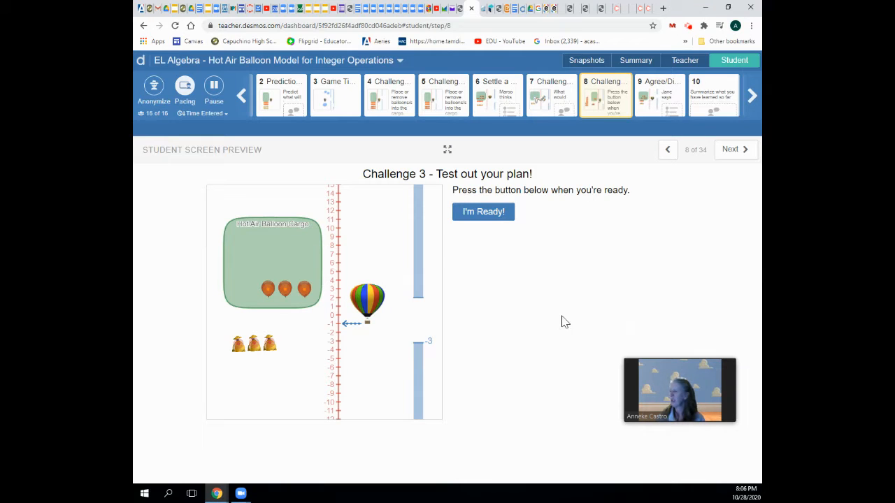
{"action": "mouse_move", "coordinate": [293, 262]}
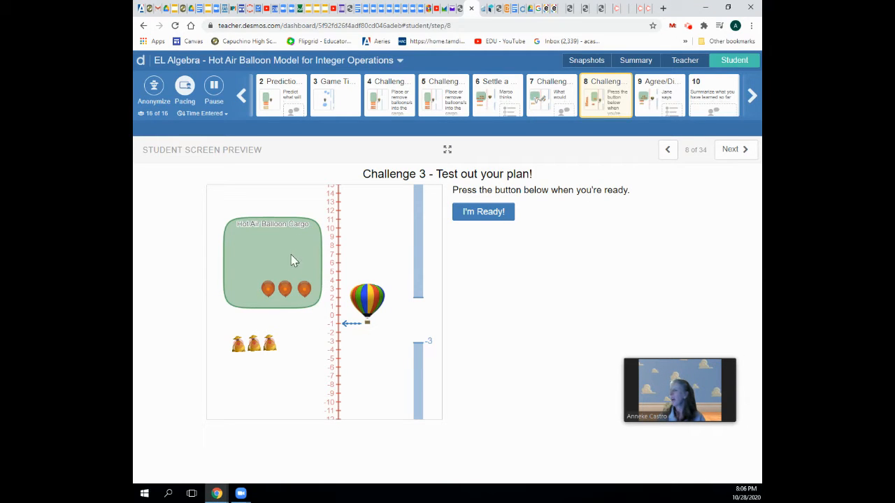
{"action": "mouse_move", "coordinate": [302, 313]}
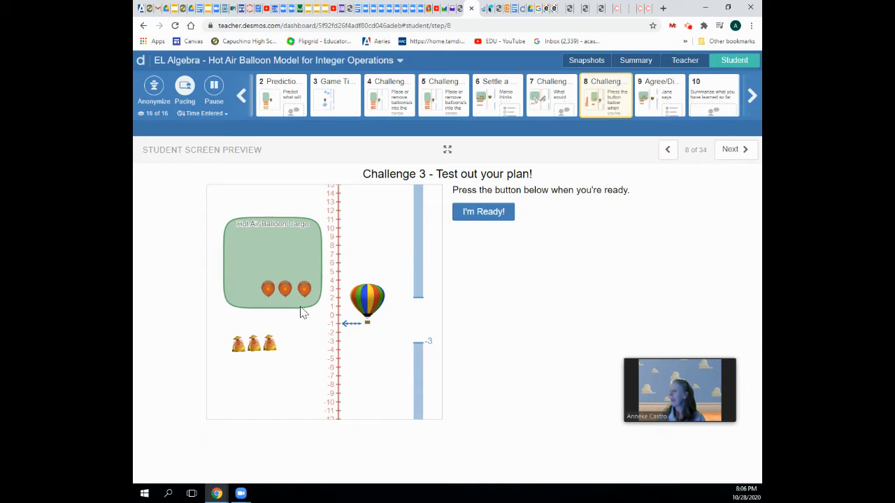
{"action": "mouse_move", "coordinate": [263, 299]}
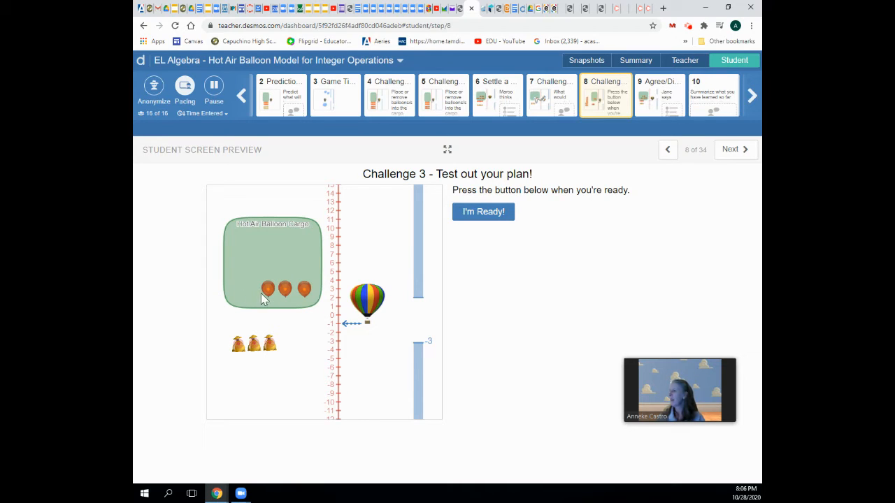
{"action": "mouse_move", "coordinate": [308, 238]}
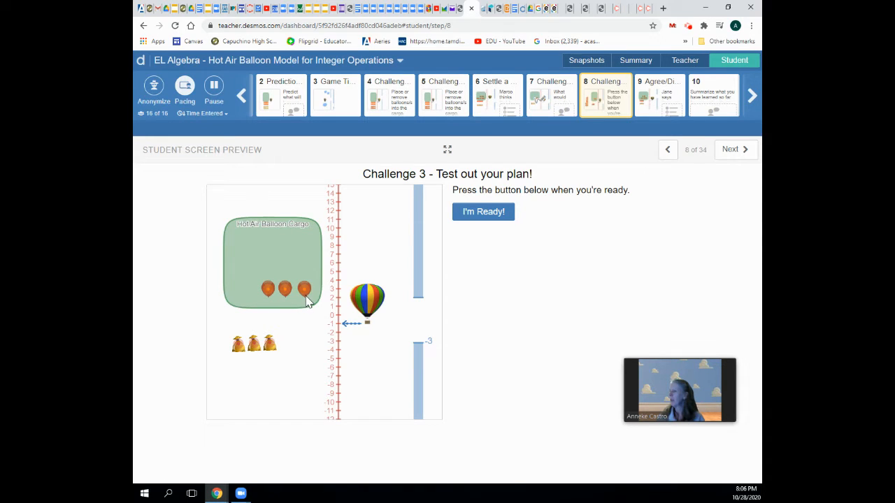
{"action": "mouse_move", "coordinate": [384, 316]}
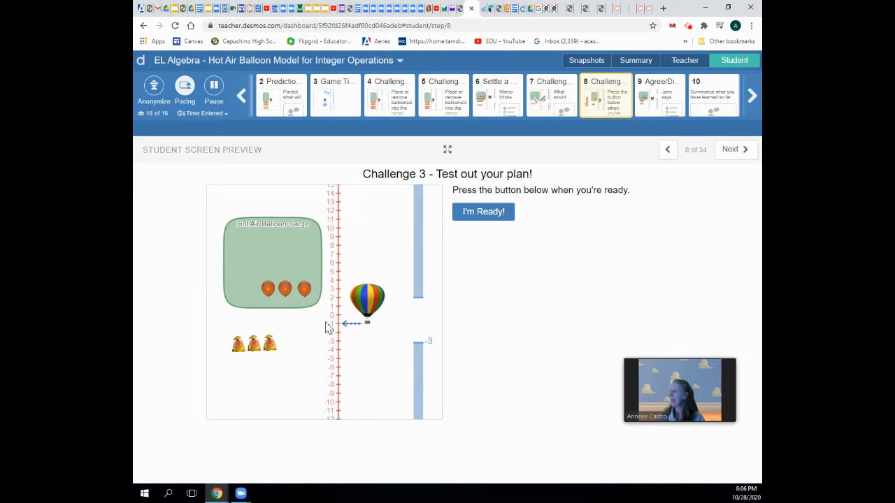
{"action": "mouse_move", "coordinate": [349, 328]}
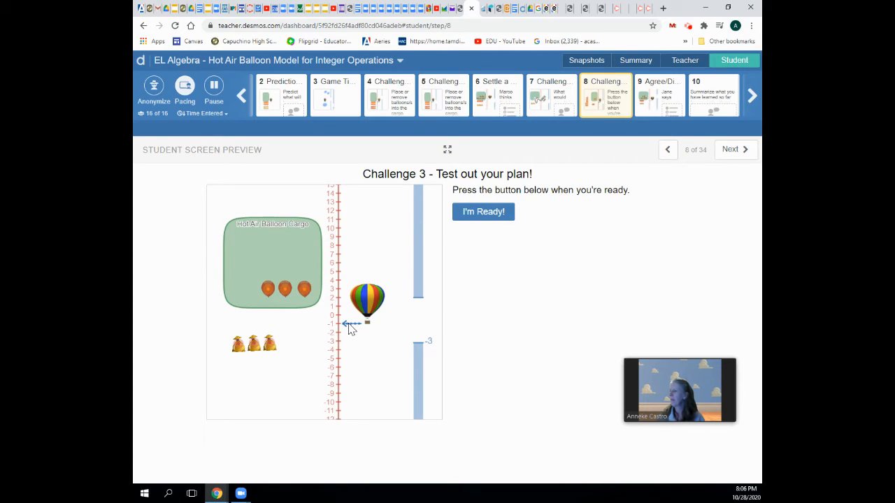
{"action": "mouse_move", "coordinate": [437, 349]}
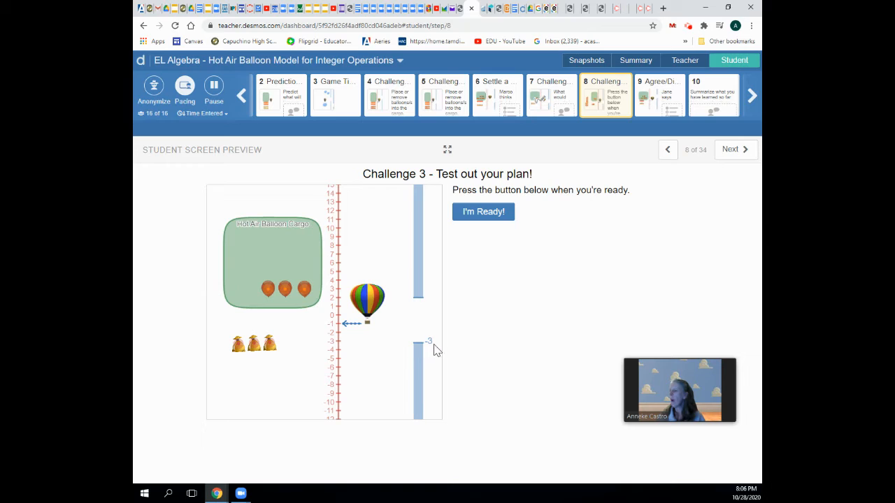
{"action": "mouse_move", "coordinate": [417, 349]}
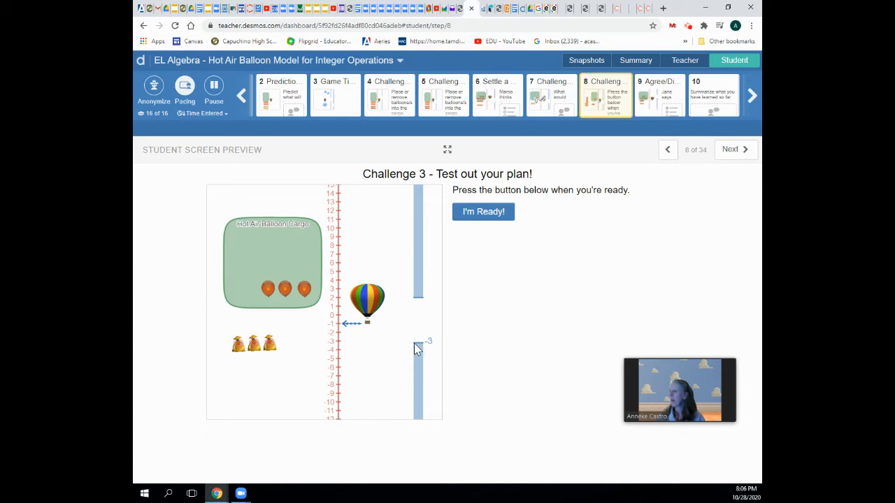
{"action": "mouse_move", "coordinate": [352, 333]}
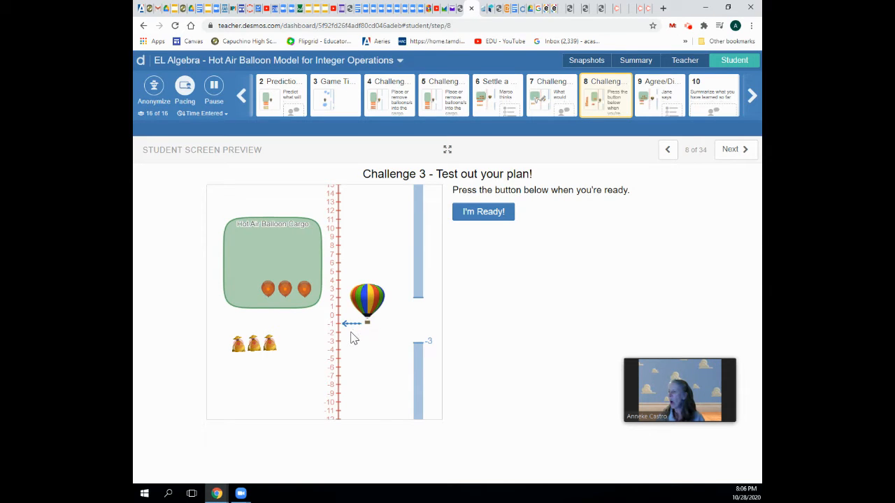
{"action": "mouse_move", "coordinate": [349, 348]}
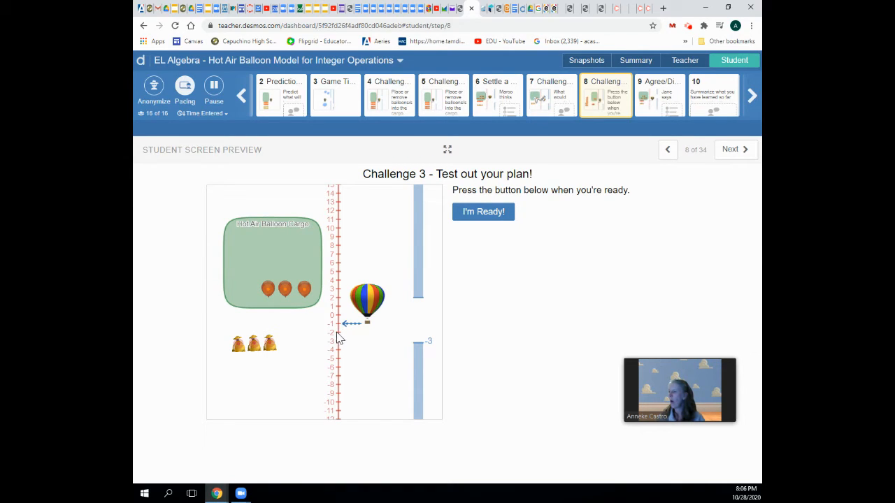
{"action": "mouse_move", "coordinate": [342, 347]}
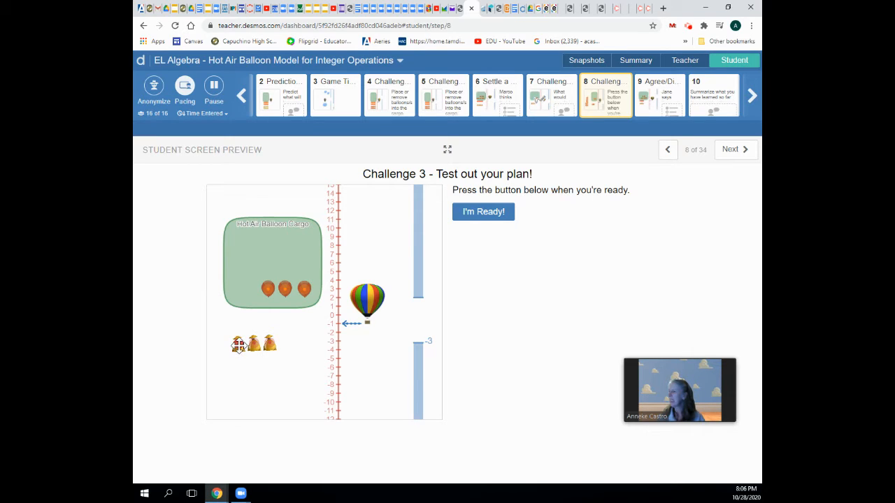
- Load two sandbags into the green balloon basket alongside the three balloons
{"action": "left_click_drag", "start_coordinate": [239, 344], "coordinate": [236, 321]}
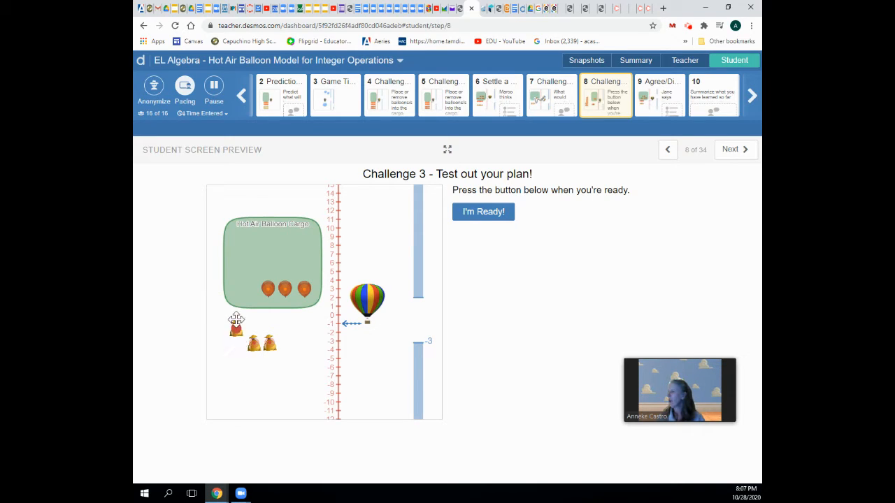
{"action": "left_click_drag", "start_coordinate": [237, 323], "coordinate": [245, 286]}
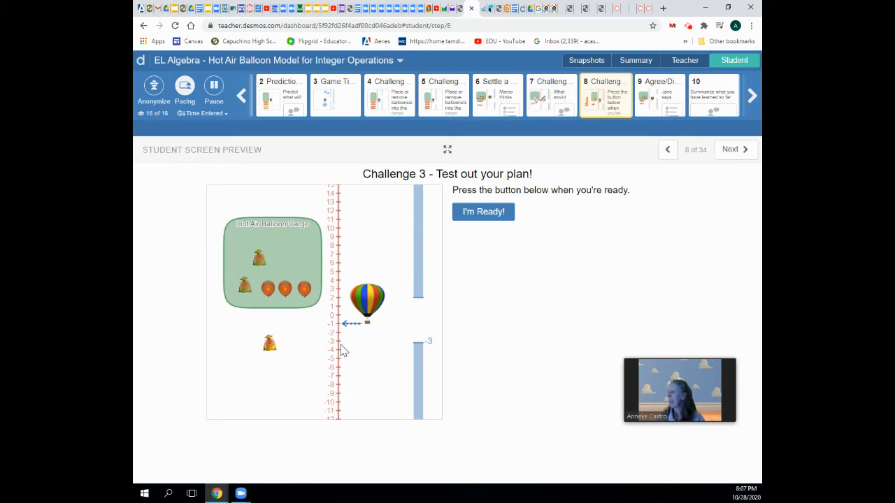
{"action": "mouse_move", "coordinate": [484, 213]}
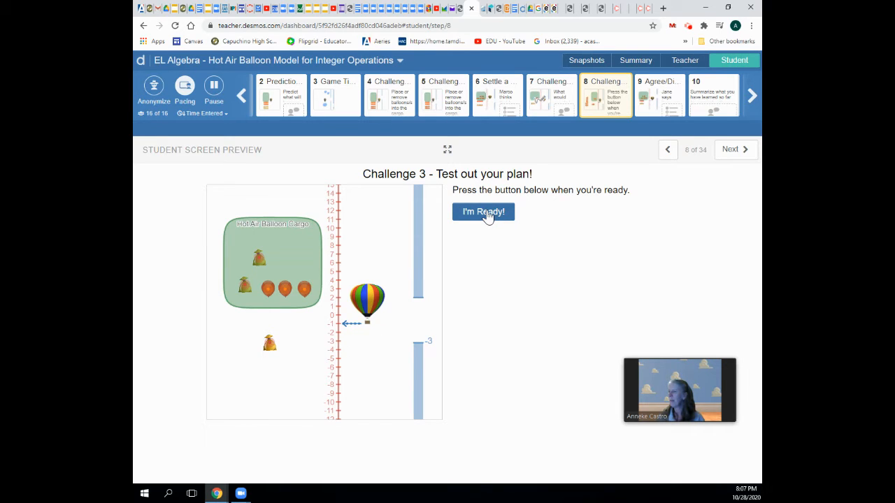
- Launch the two-sandbag plan, watch it explode, and reset Challenge 3 via Try again
{"action": "left_click", "coordinate": [484, 213]}
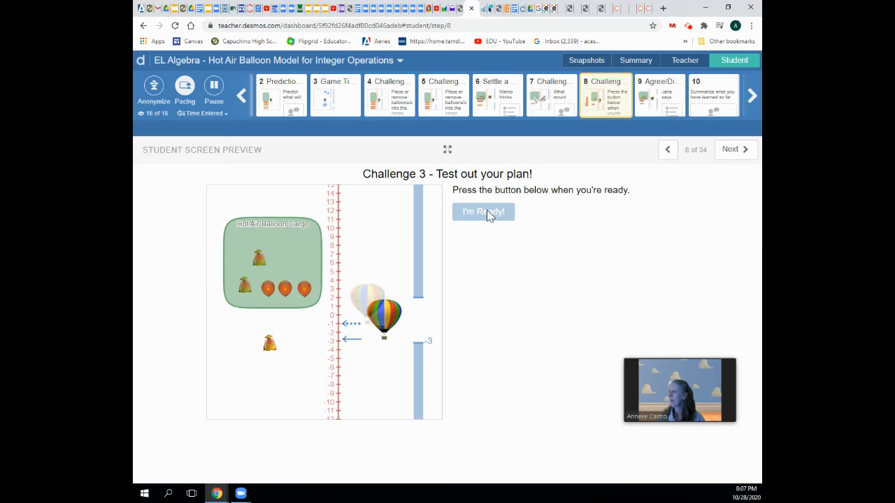
{"action": "left_click", "coordinate": [484, 212]}
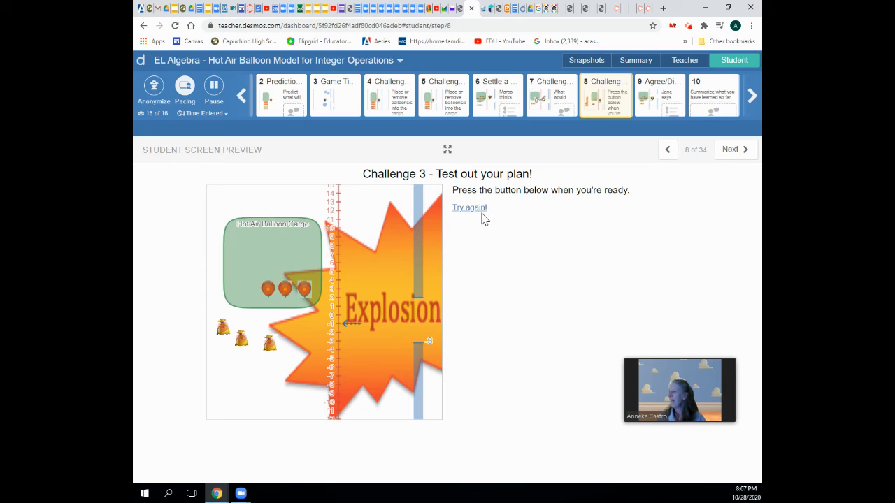
{"action": "left_click", "coordinate": [469, 207]}
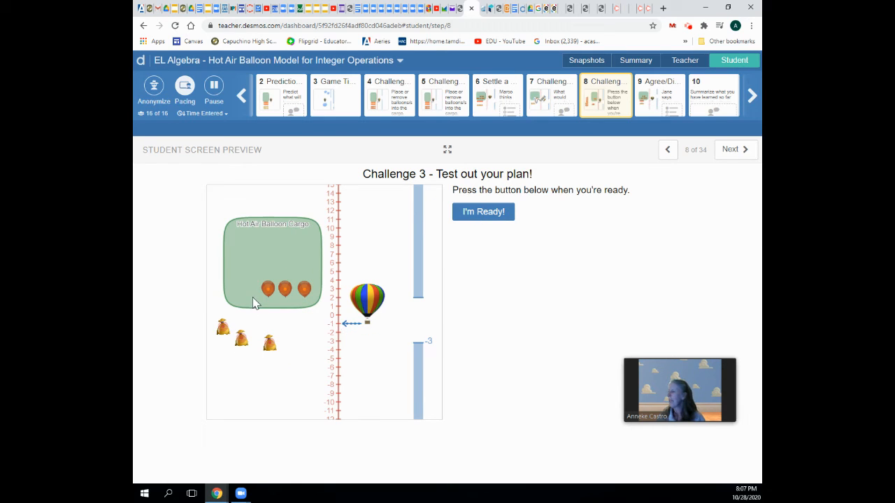
{"action": "mouse_move", "coordinate": [305, 341]}
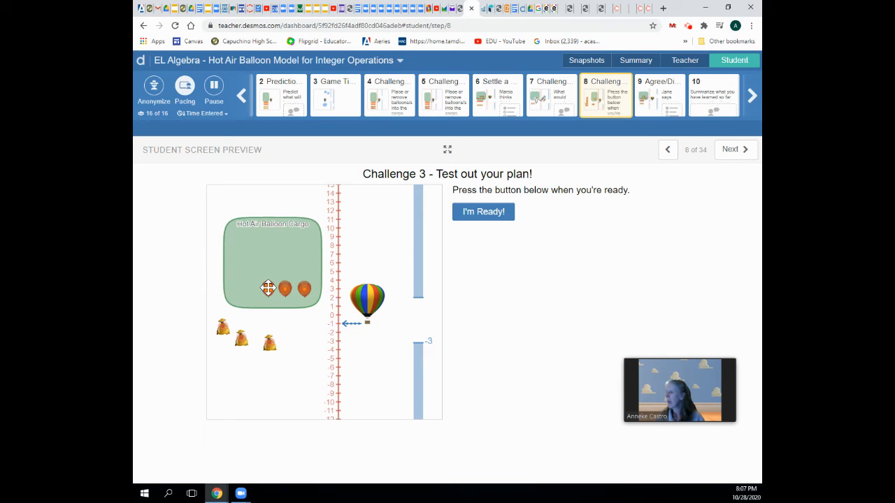
- Pull two of the three balloons out of the basket, leaving one attached
{"action": "left_click_drag", "start_coordinate": [269, 288], "coordinate": [255, 324]}
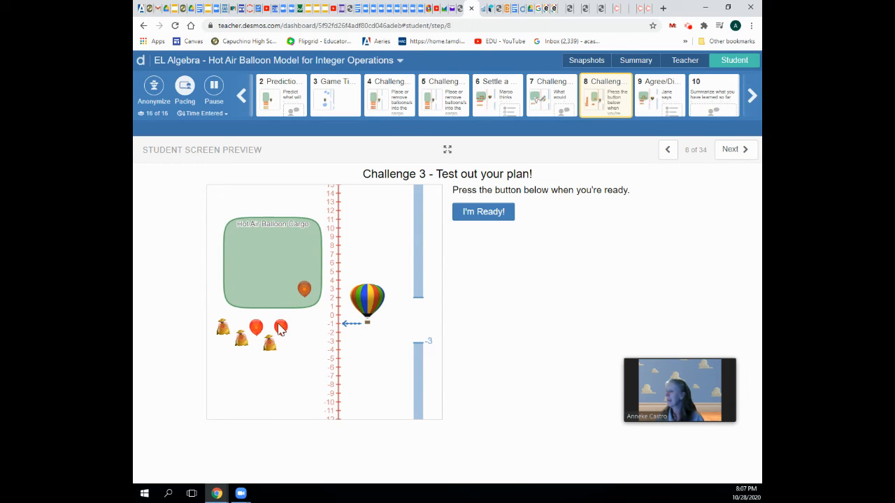
{"action": "mouse_move", "coordinate": [493, 217]}
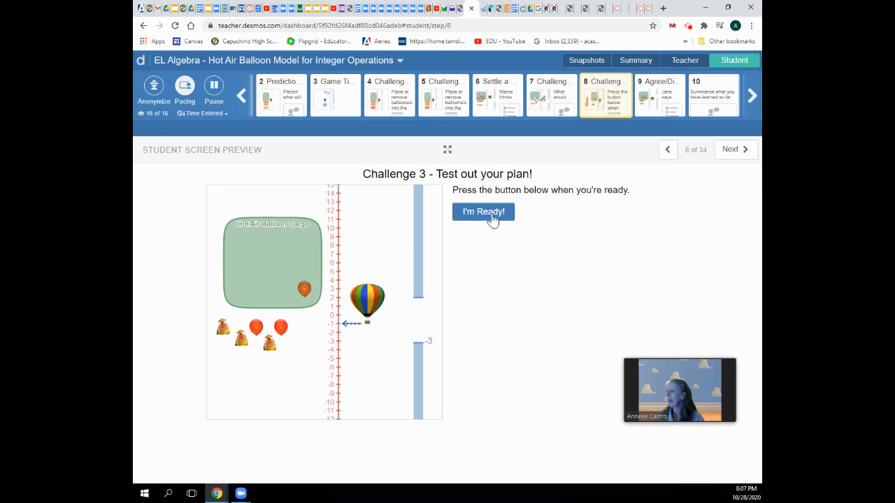
- Launch the one-balloon plan so the balloon descends to −3 and passes the challenge
{"action": "left_click", "coordinate": [484, 213]}
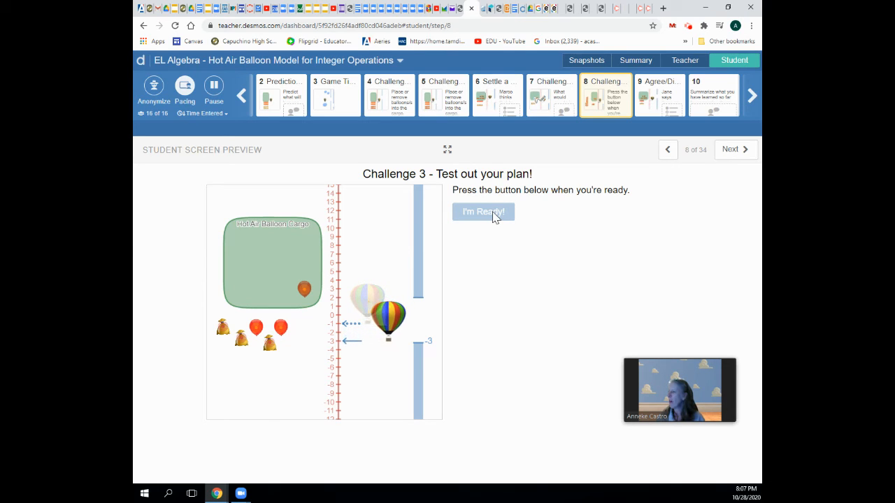
{"action": "left_click", "coordinate": [484, 211]}
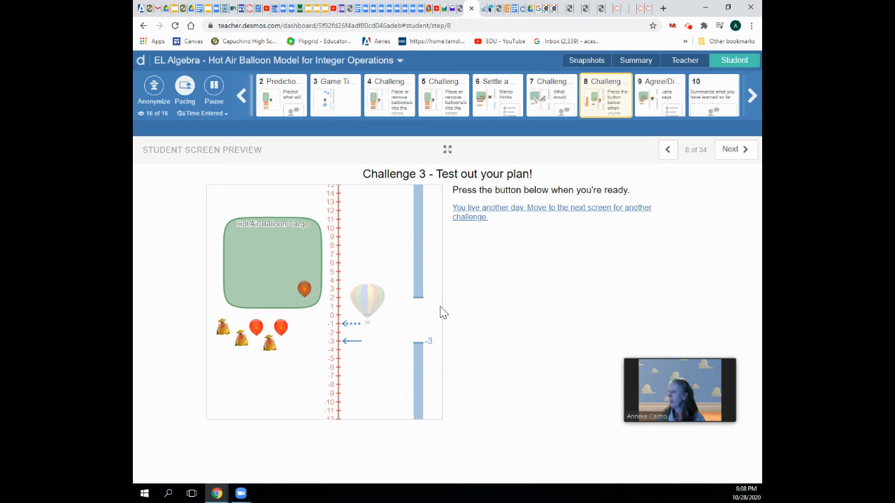
{"action": "mouse_move", "coordinate": [516, 277]}
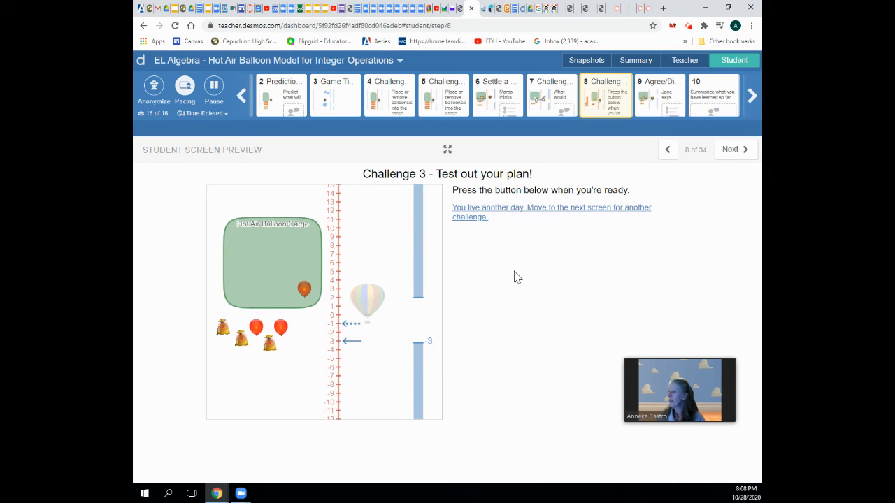
{"action": "mouse_move", "coordinate": [490, 281]}
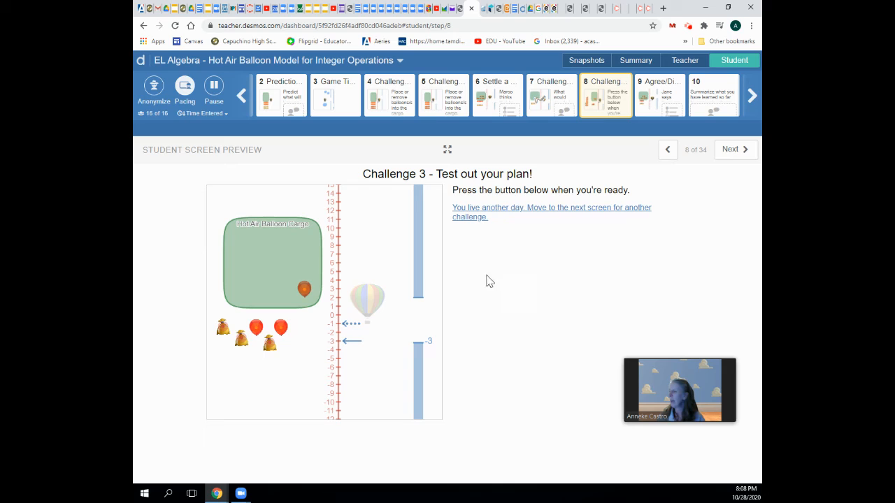
{"action": "mouse_move", "coordinate": [406, 330]}
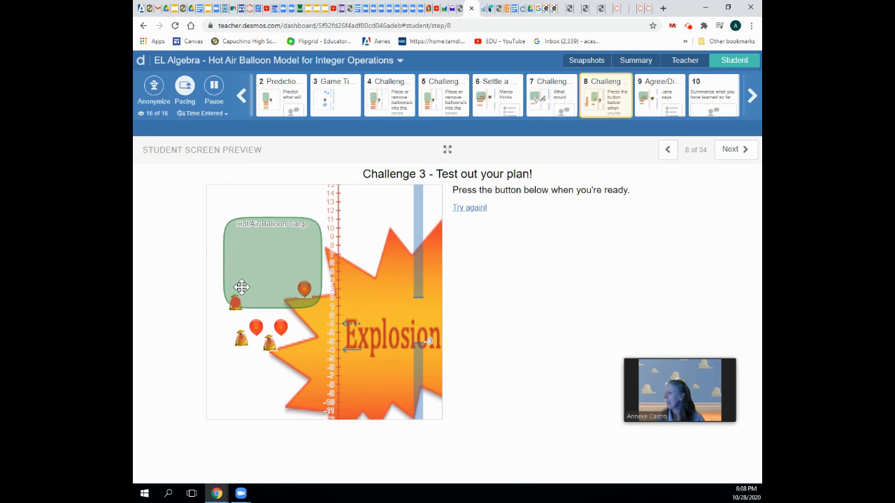
- Review the earlier outcomes and reset Challenge 3 to the I'm Ready screen
{"action": "left_click", "coordinate": [469, 207]}
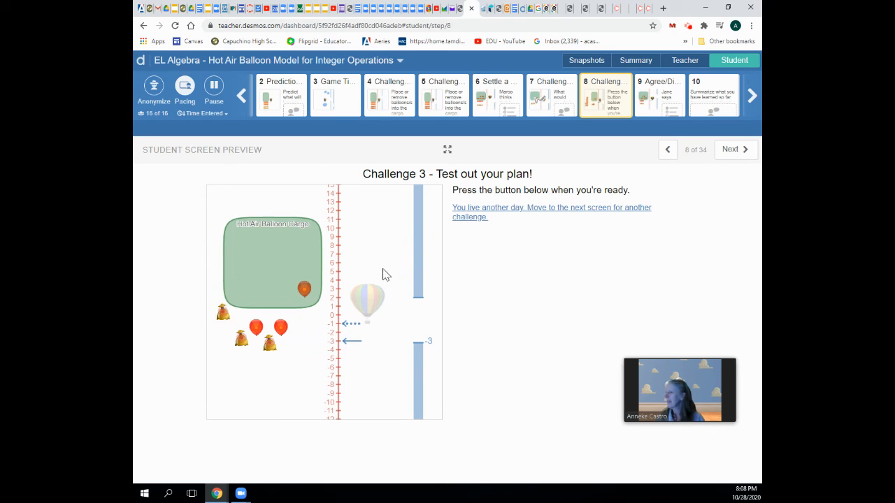
{"action": "left_click", "coordinate": [551, 212]}
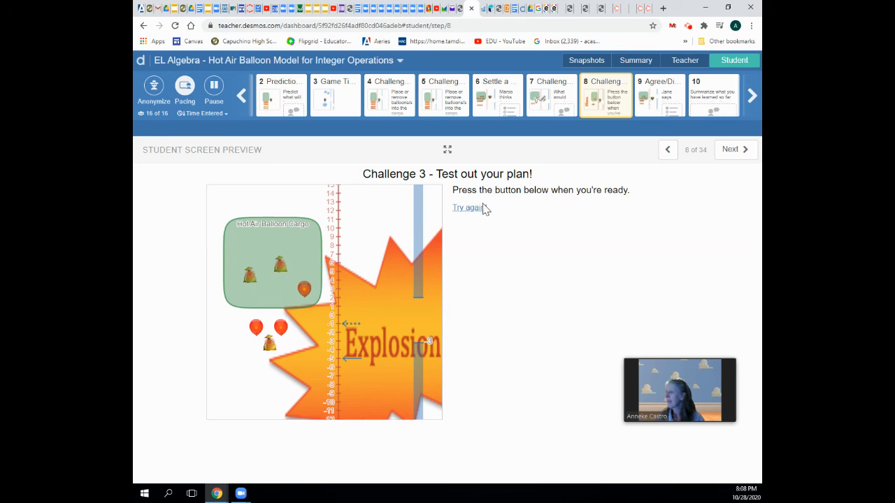
{"action": "left_click", "coordinate": [467, 207]}
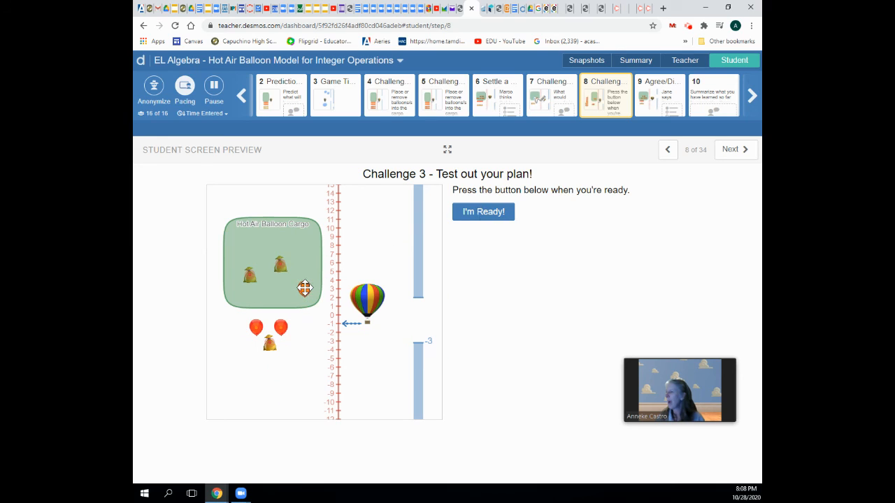